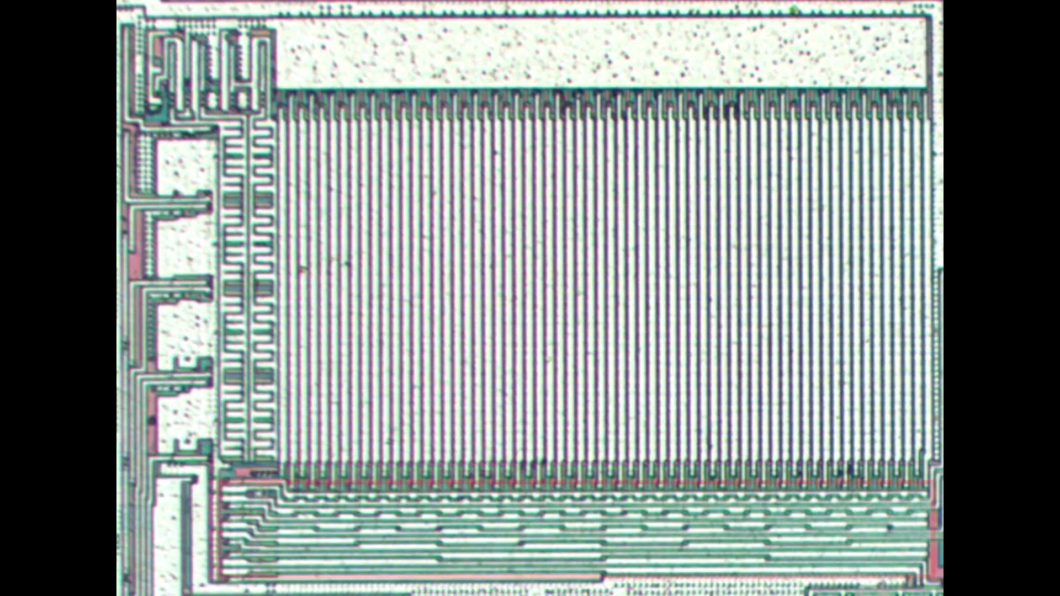
scroll(down, 3)
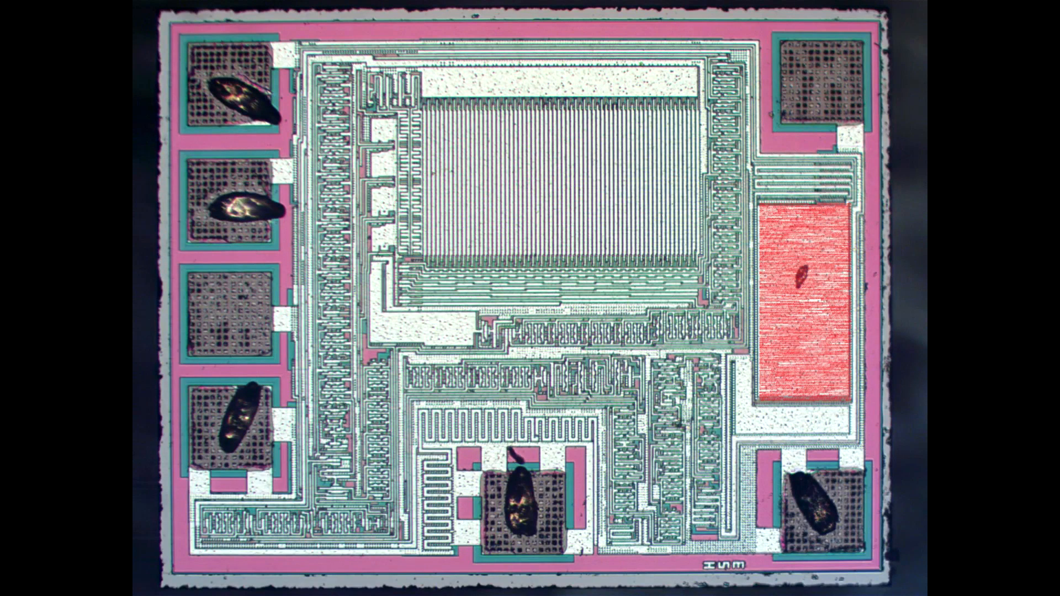